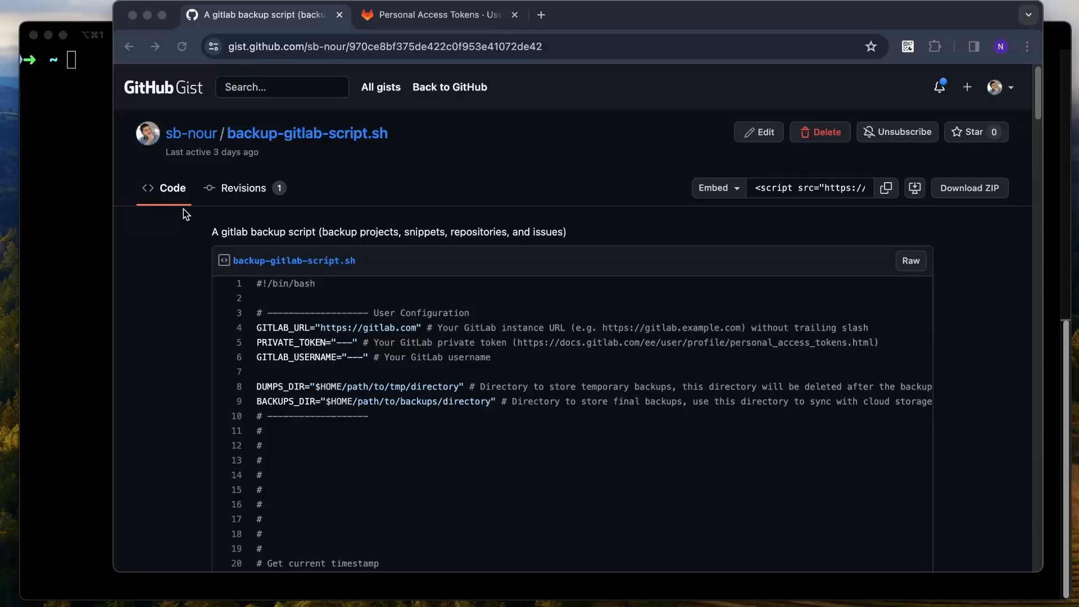
pyautogui.moveTo(117, 64)
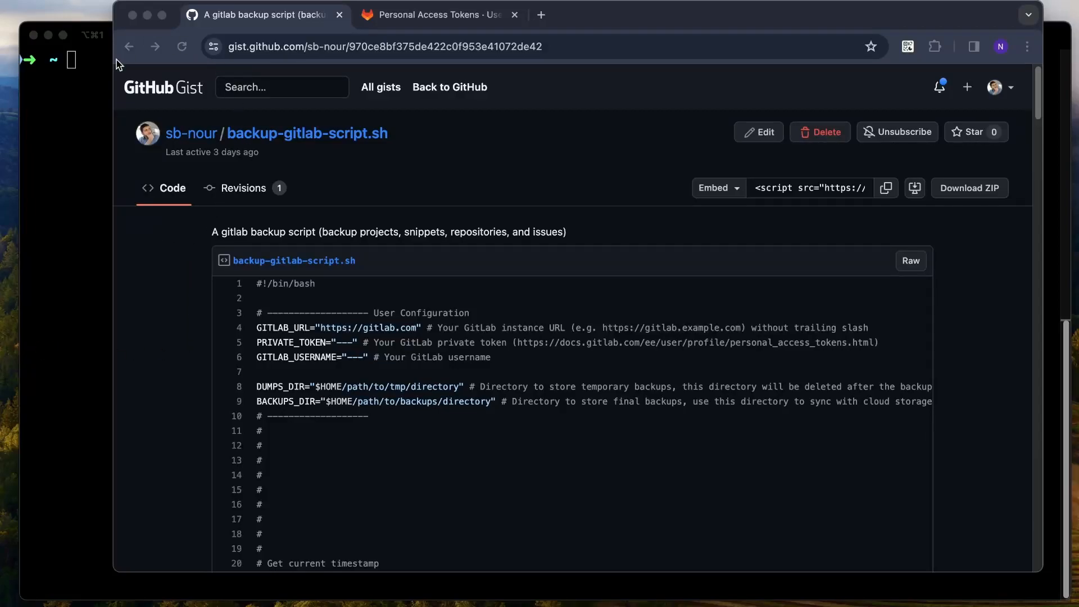
pyautogui.moveTo(925, 273)
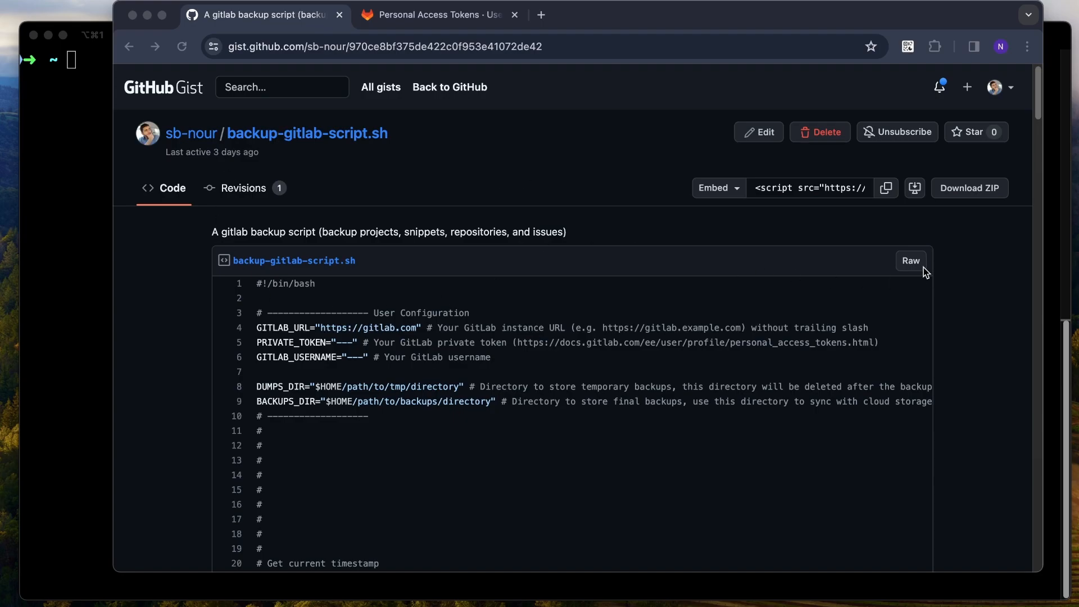
# - Open the raw version of the backup-gitlab-script.sh gist file
pyautogui.click(910, 260)
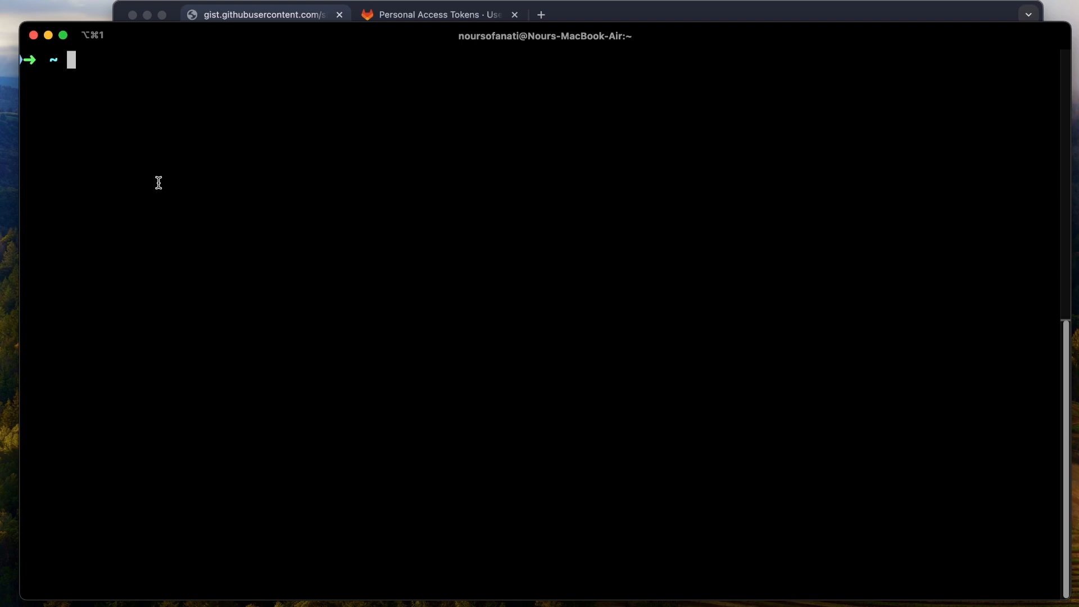
# - Create a gitlab folder and move into it
pyautogui.write('mkdir gi')
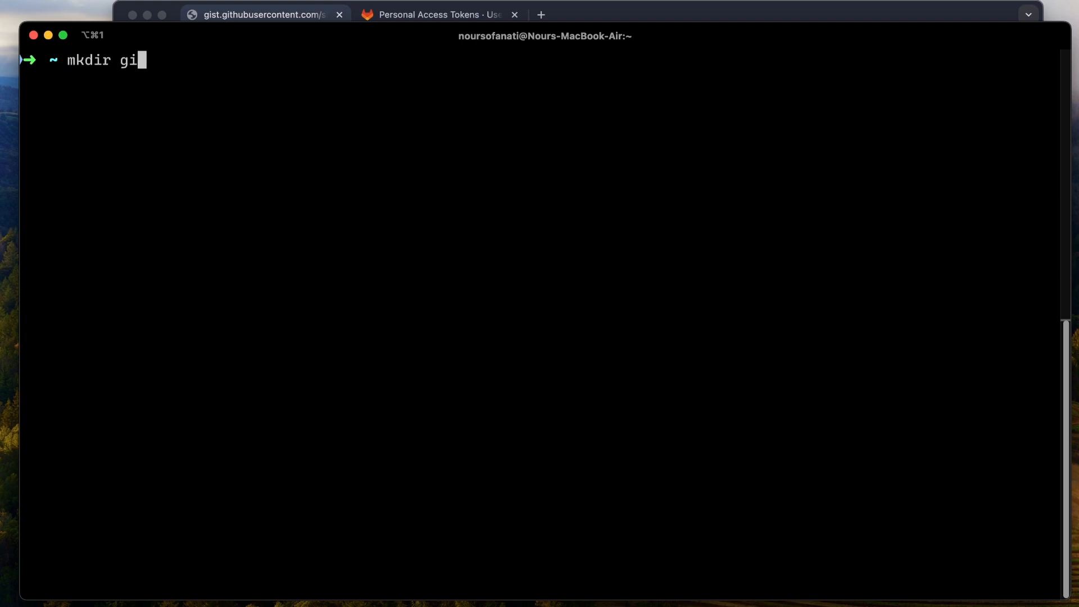
pyautogui.press('Return')
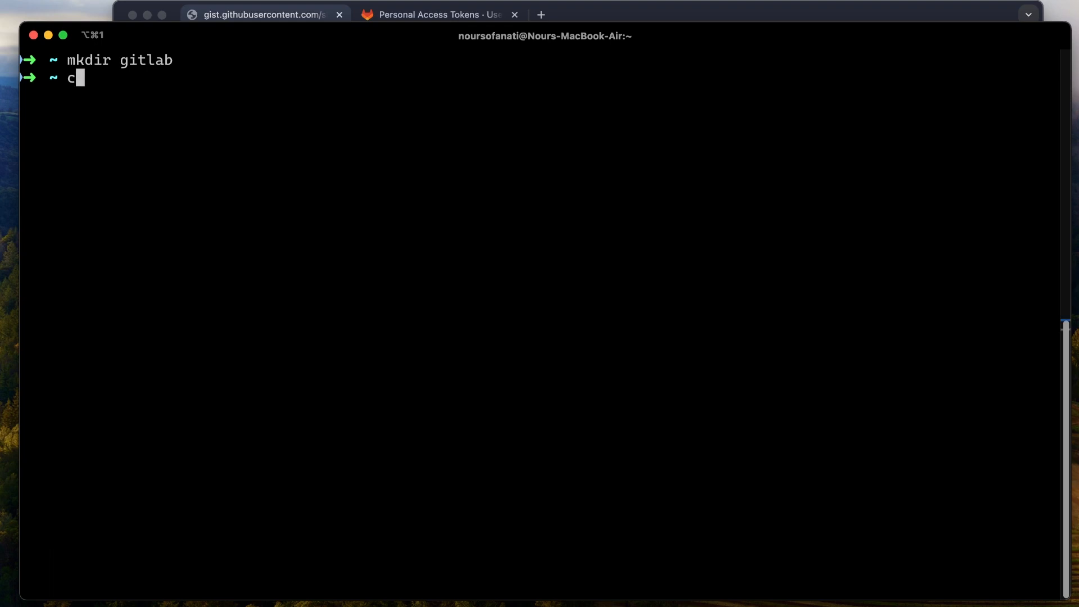
pyautogui.press('Return')
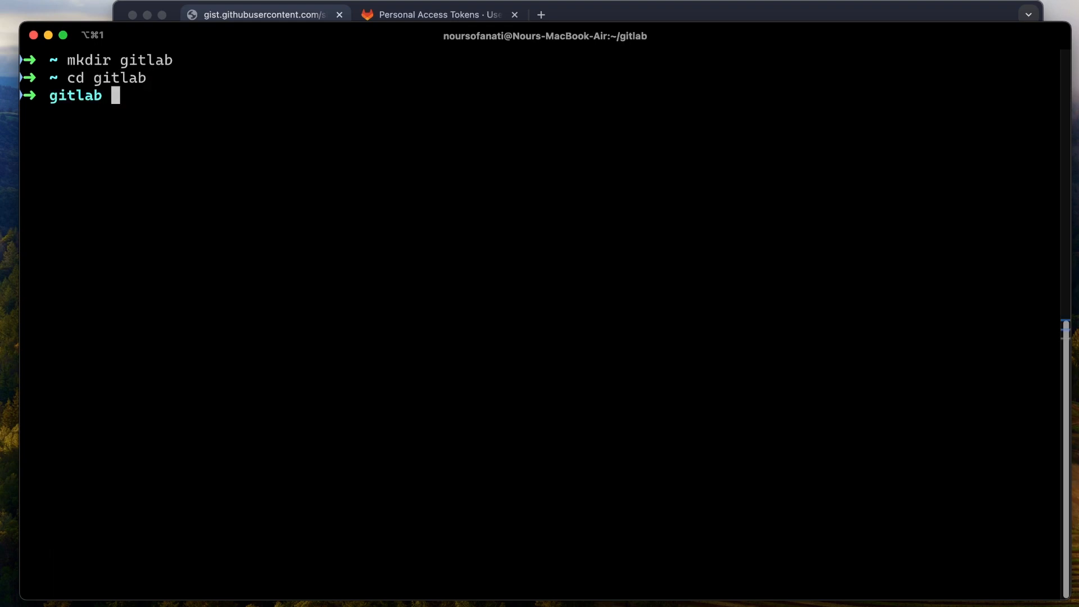
# - Download the raw gist script with curl into script.sh
pyautogui.write('c')
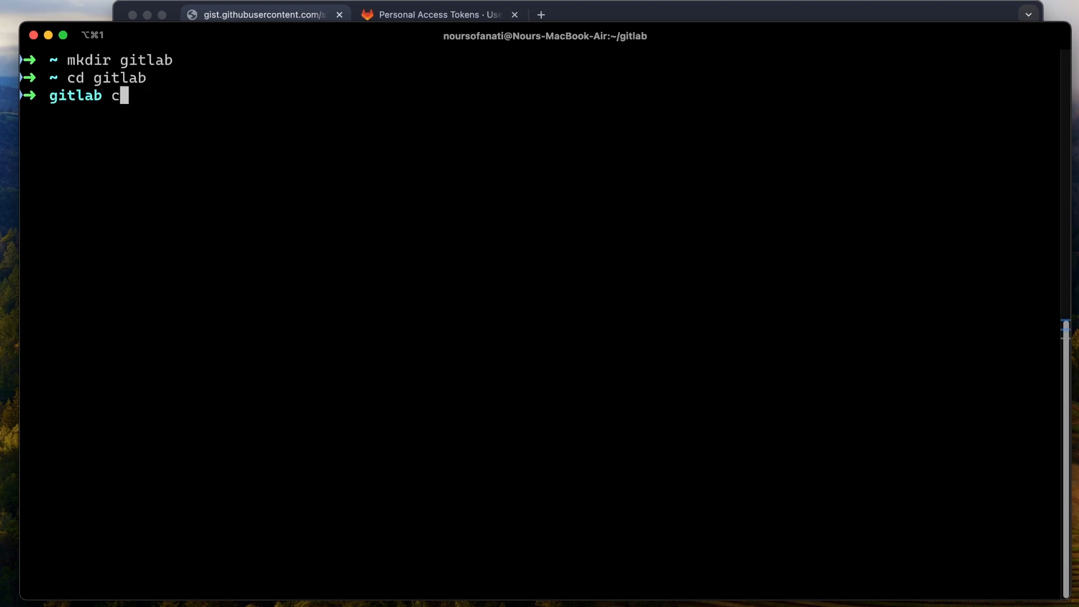
pyautogui.write('url')
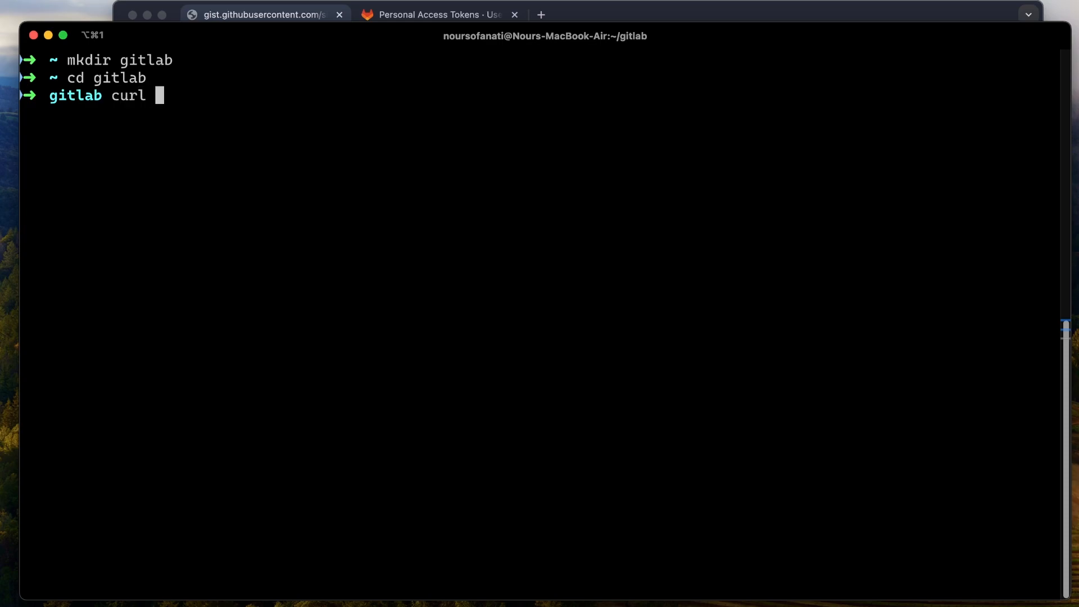
pyautogui.write('https://gist.githubusercontent.com/sb-nour/970ce8bf375de422c0f953e41072de42/raw/f0dd00d625faf5ca64f4332a5b3b9f66c7123d78/backup-gitlab-script.sh')
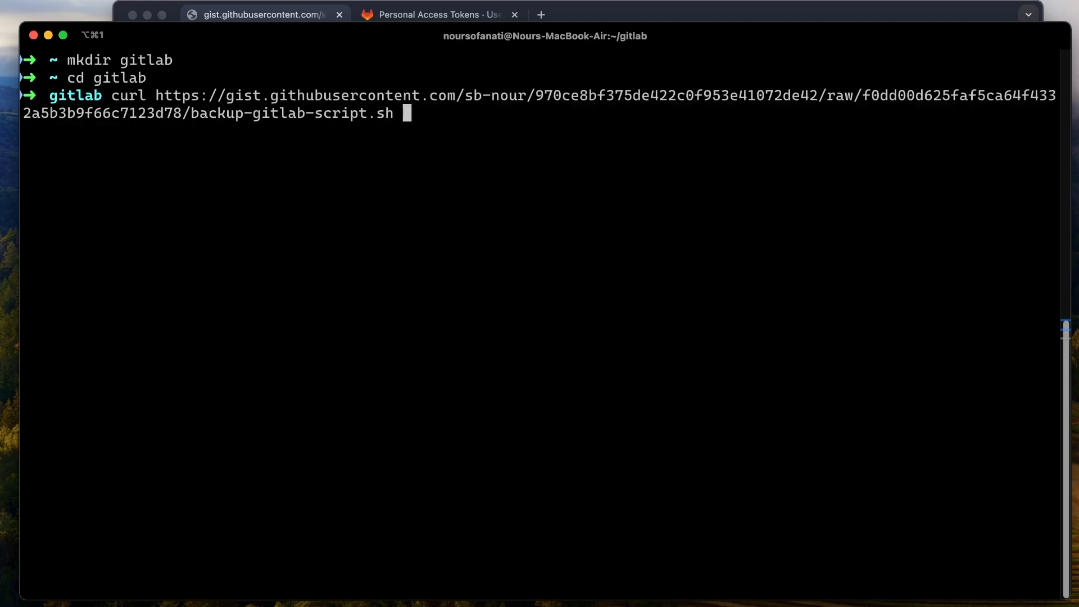
pyautogui.write('> script.')
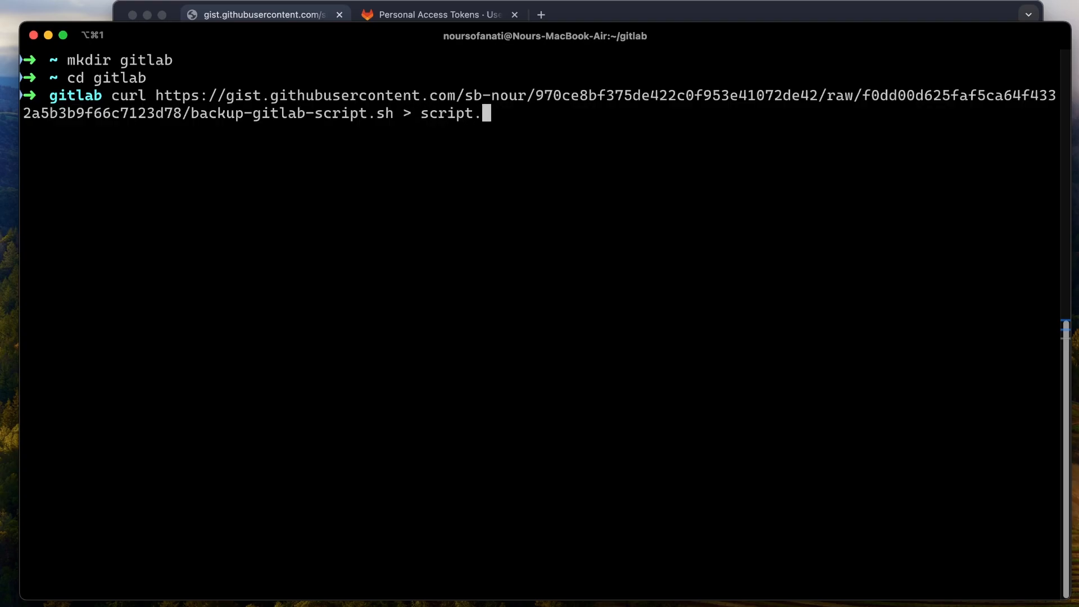
pyautogui.press('Return')
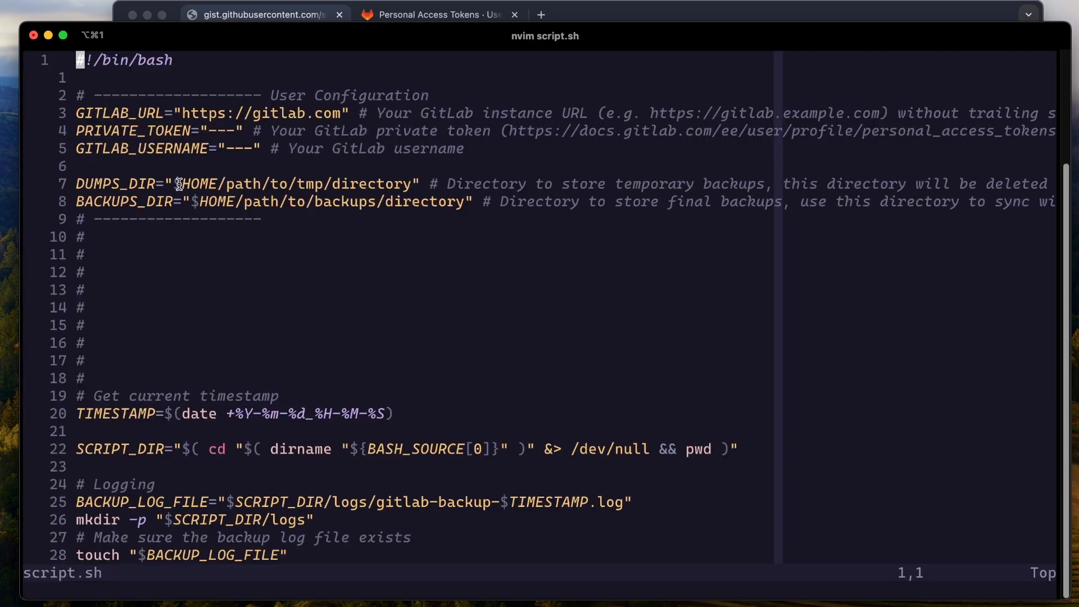
pyautogui.moveTo(234, 124)
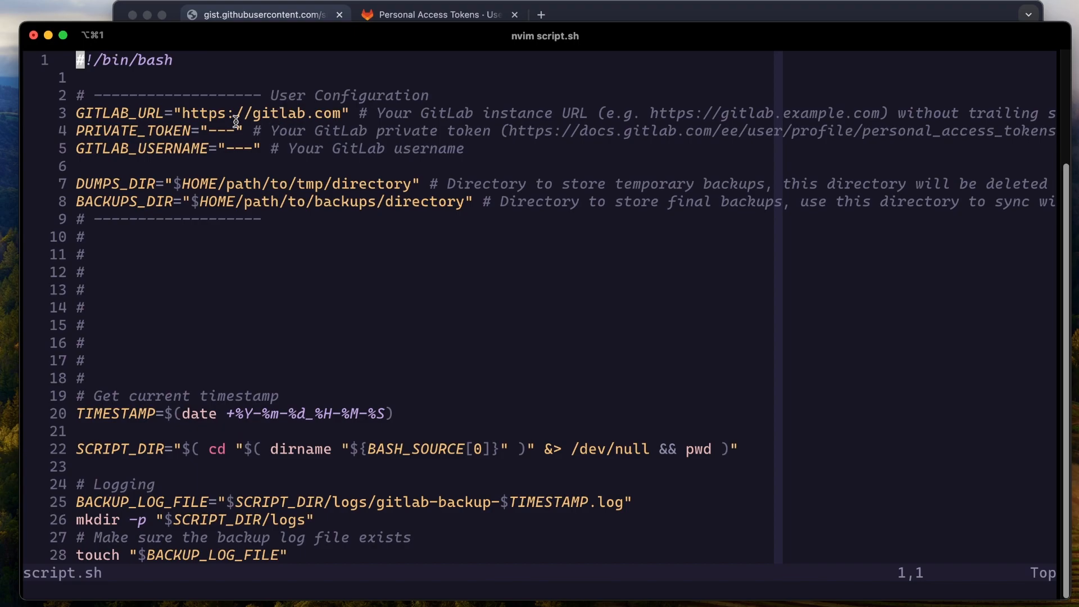
pyautogui.moveTo(271, 146)
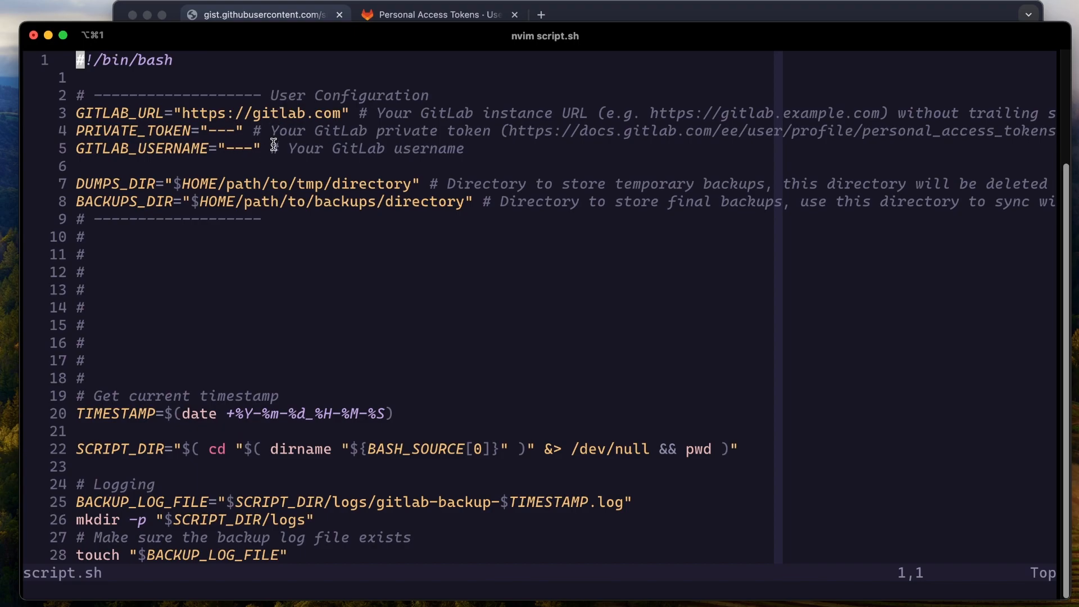
pyautogui.click(441, 14)
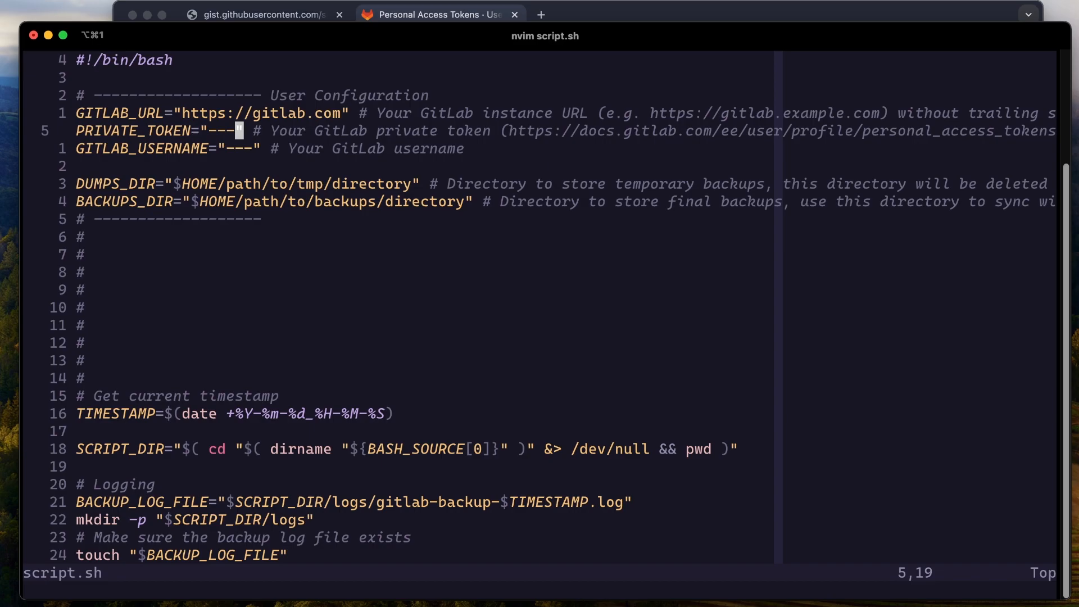
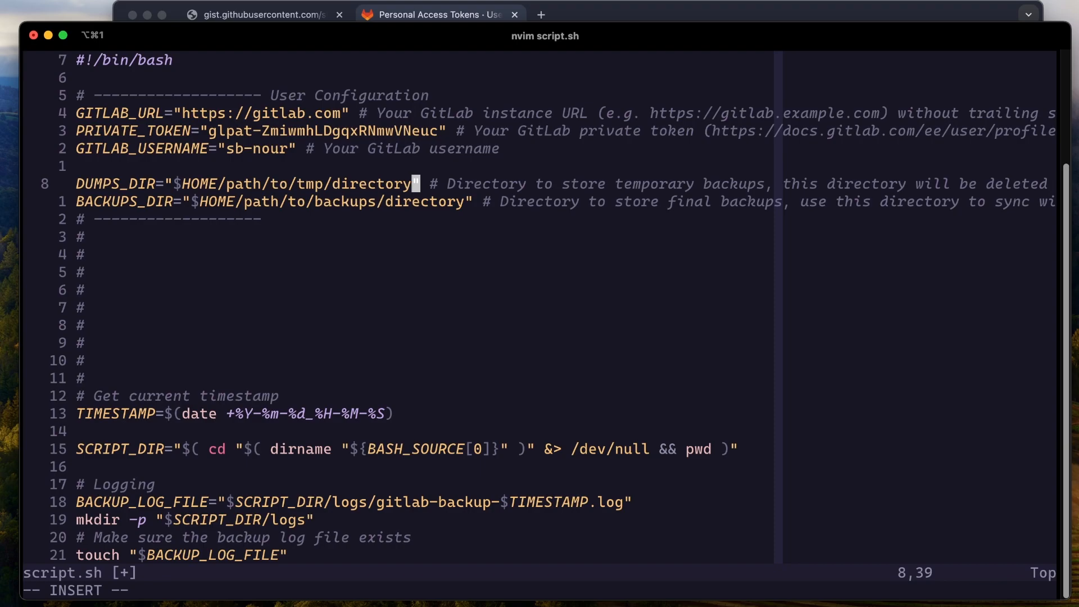
# - Set the gitlab dumps directory and BACKUPS_DIR to $HOME/gitlab/backup, then enter :wq
pyautogui.press('BackSpace')
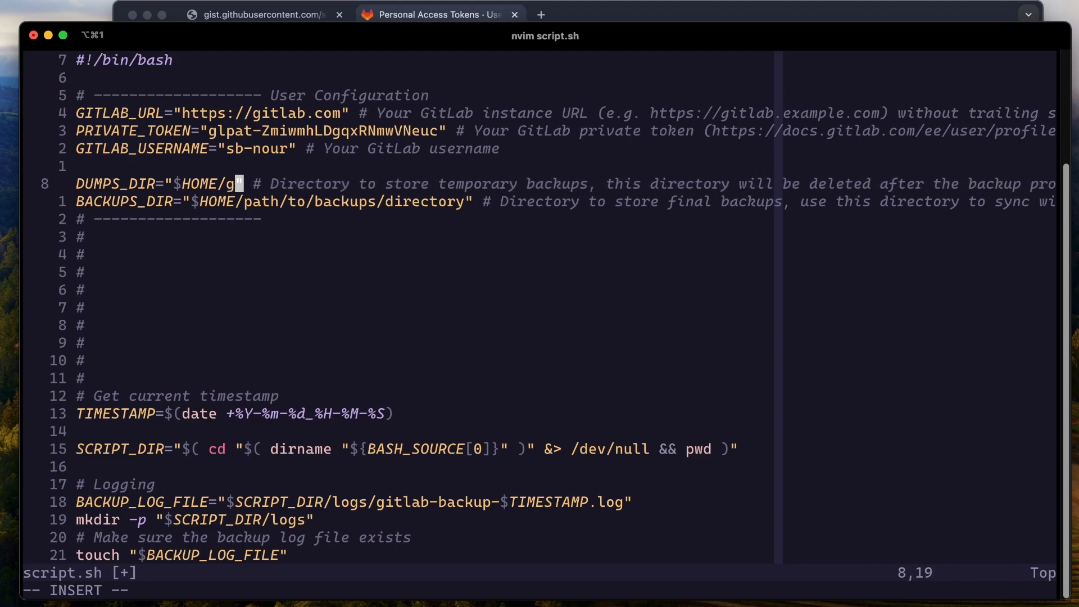
pyautogui.write('itlab/dumps')
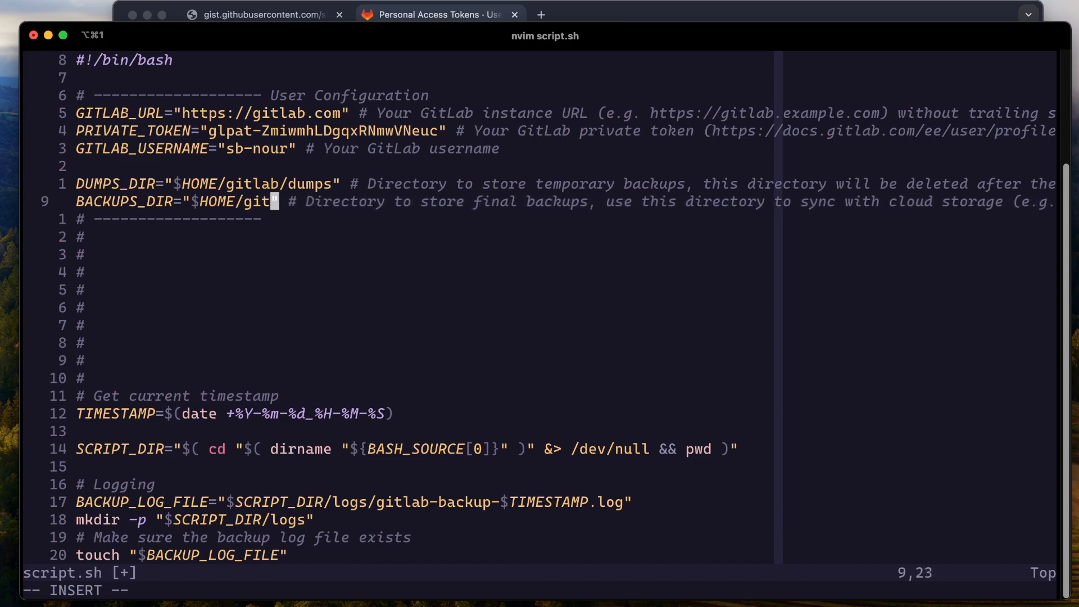
pyautogui.write('lab/')
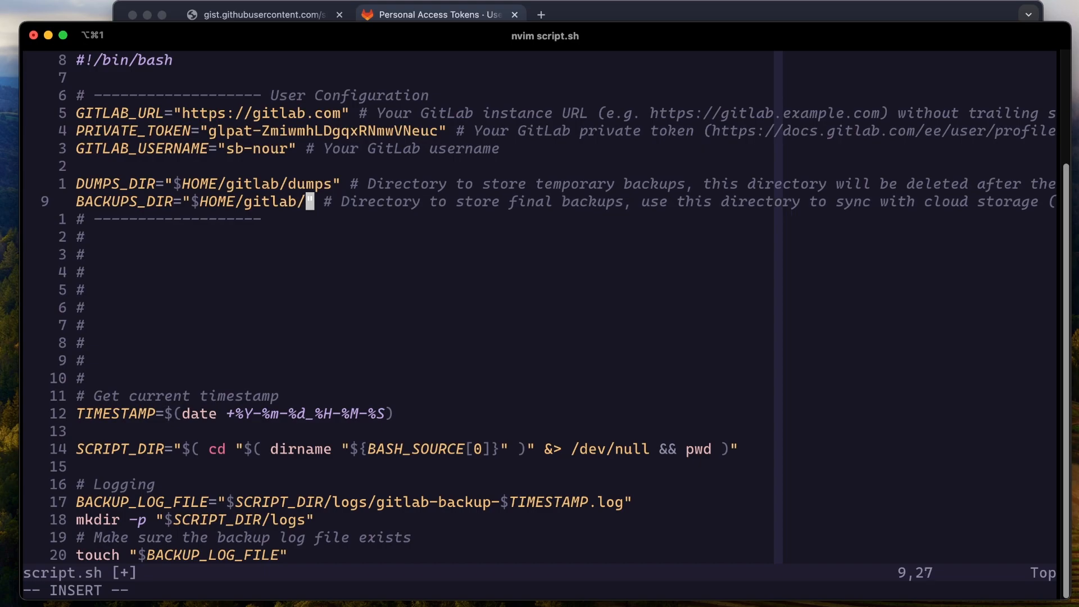
pyautogui.write('backup')
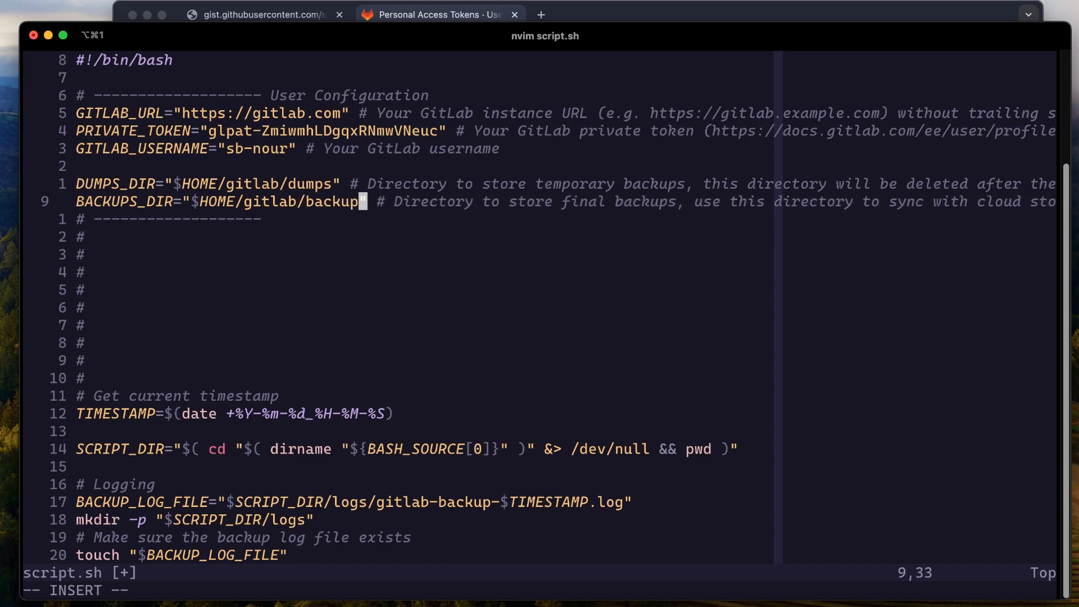
pyautogui.write(':wq')
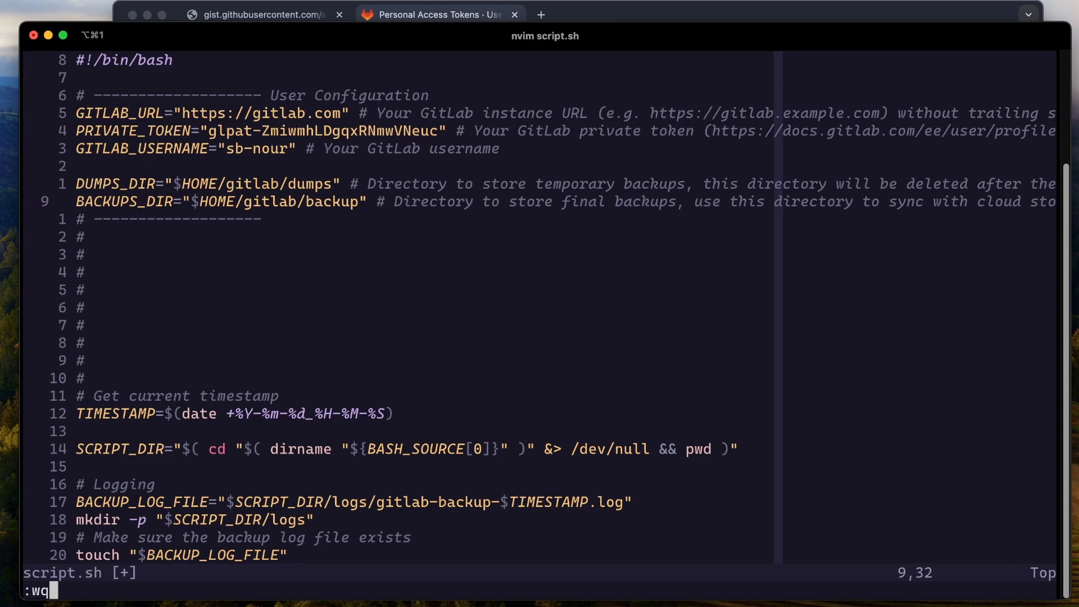
# - Save and quit nvim, then make script.sh executable with chmod +x
pyautogui.press('Return')
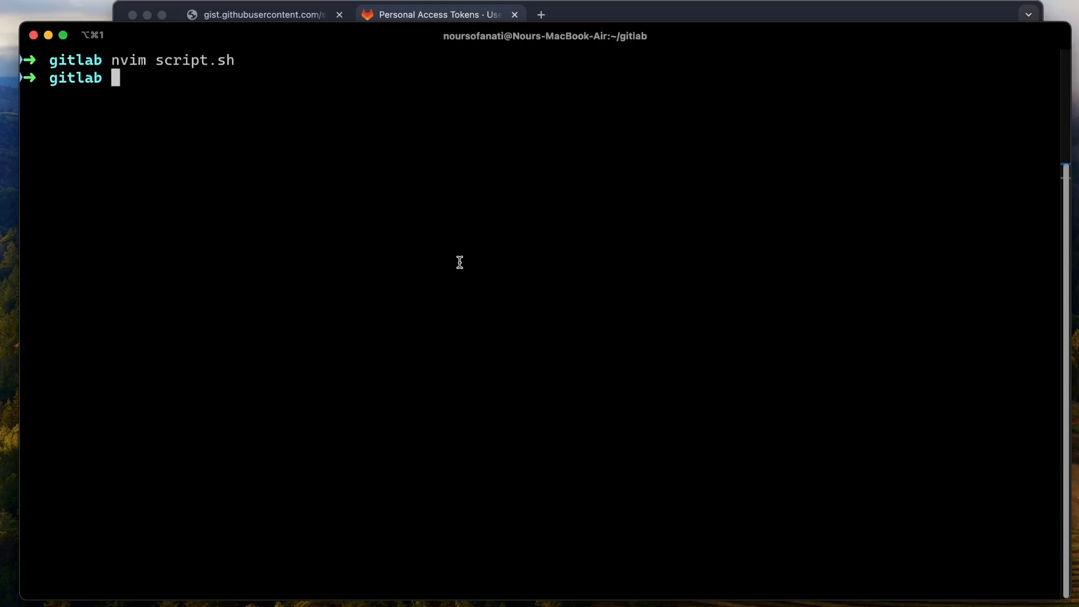
pyautogui.moveTo(408, 305)
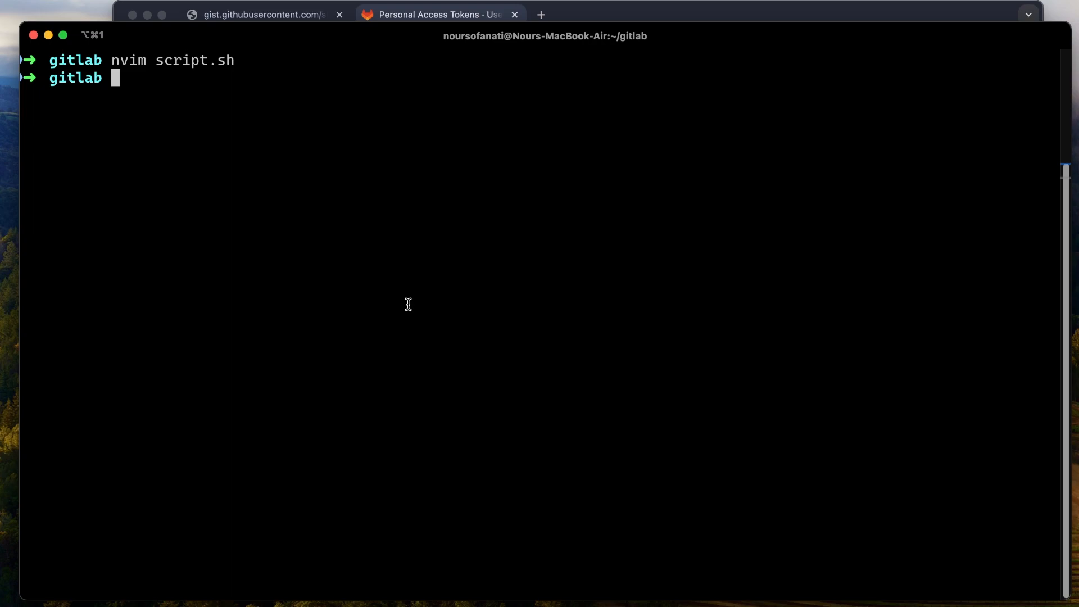
pyautogui.write('chm')
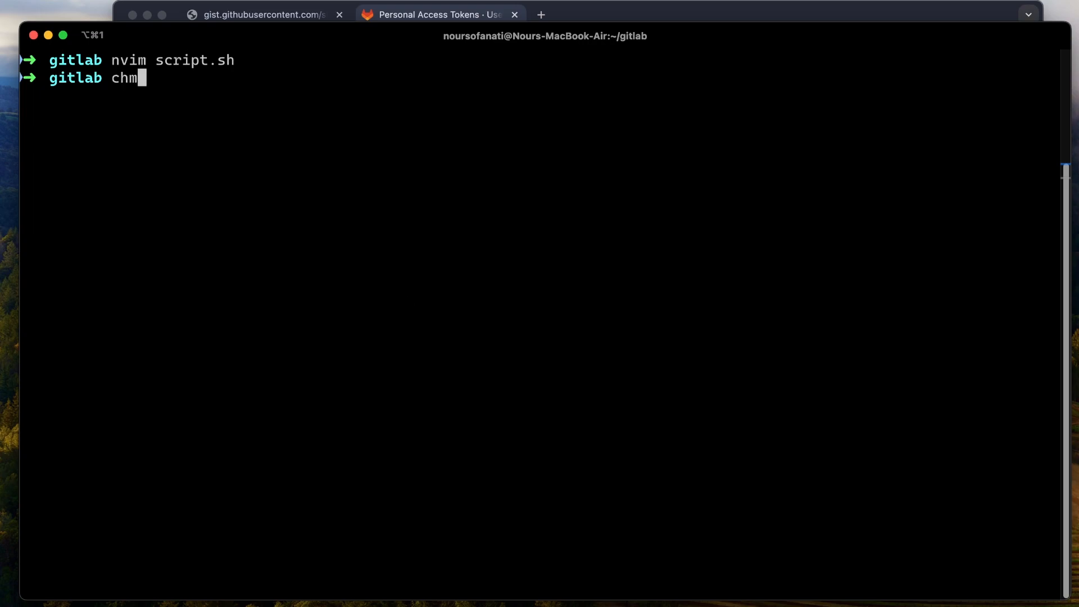
pyautogui.write('od +x')
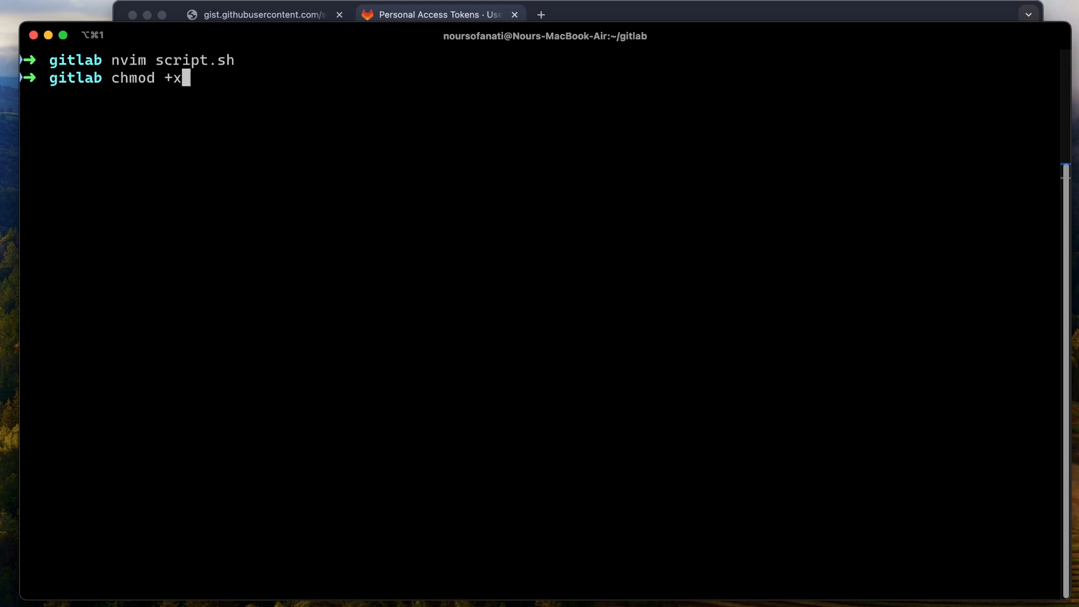
pyautogui.press('Return')
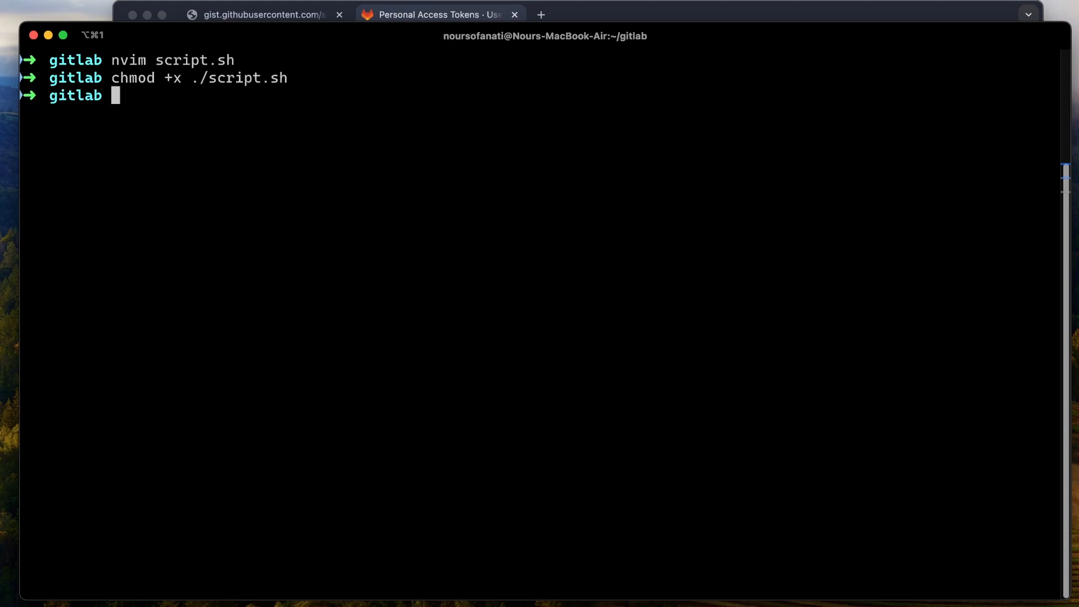
# - Run ./script.sh until backup completes and list the gitlab folder
pyautogui.write('./script.sh')
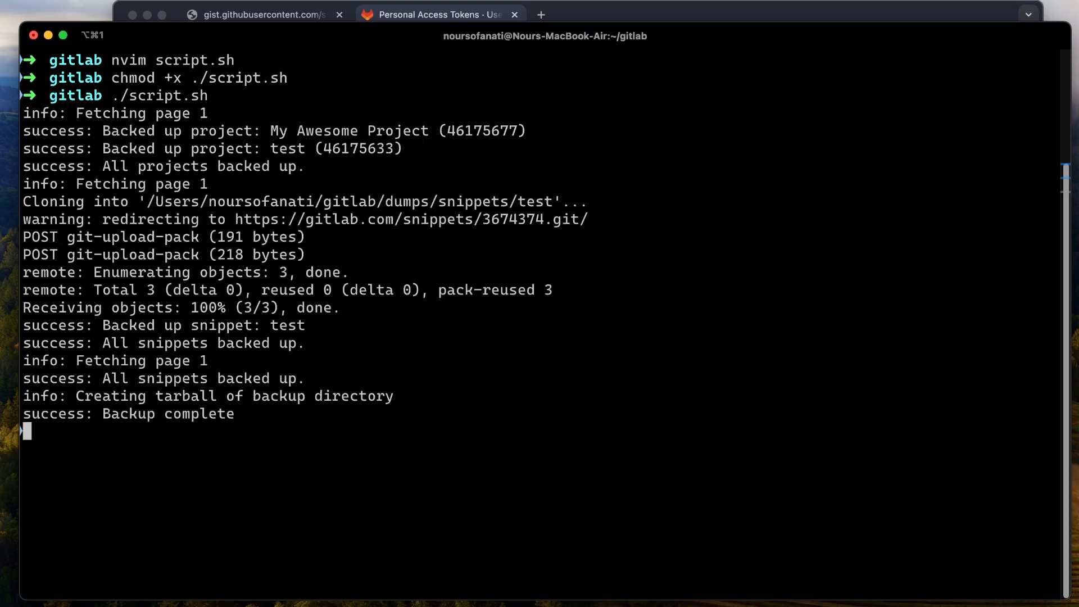
pyautogui.write('ls')
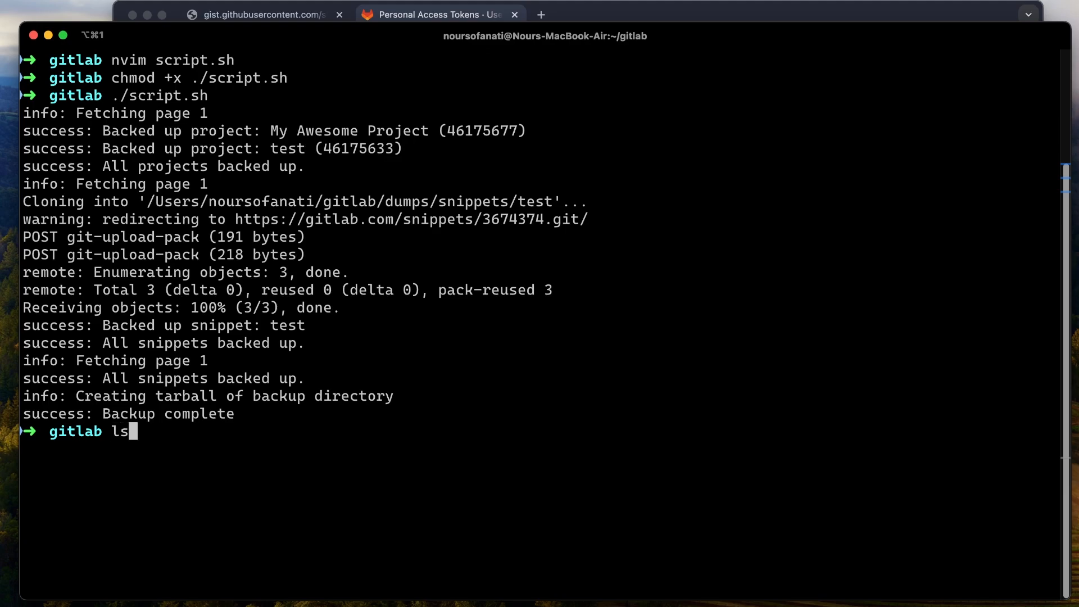
pyautogui.press('Return')
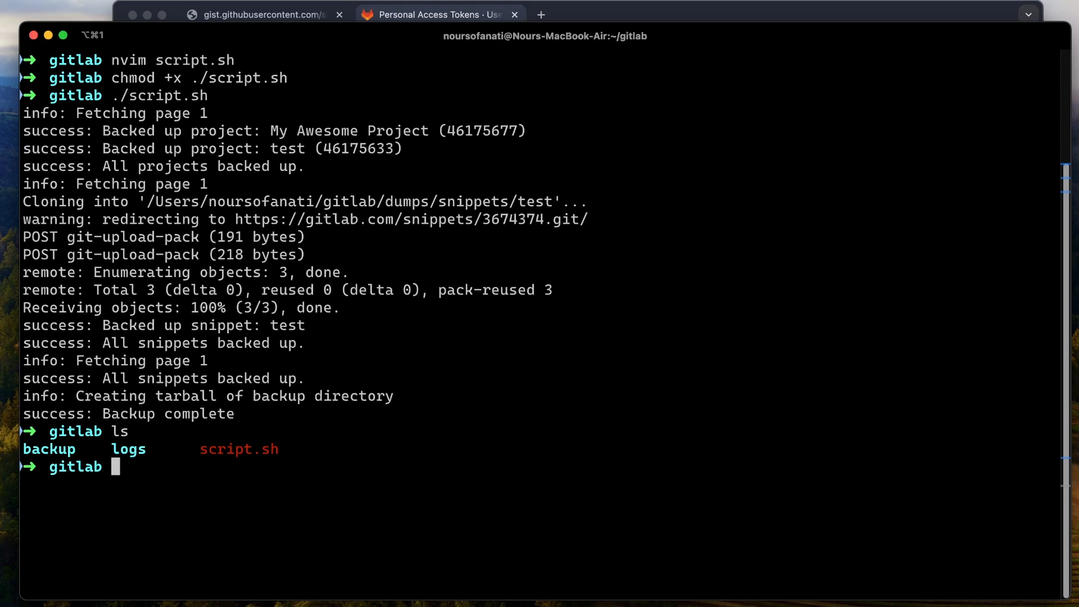
# - Enter backup/ and open gitlab-backup-2024-02-26_11-28-46.tar.gz in vim
pyautogui.write('cd backup/')
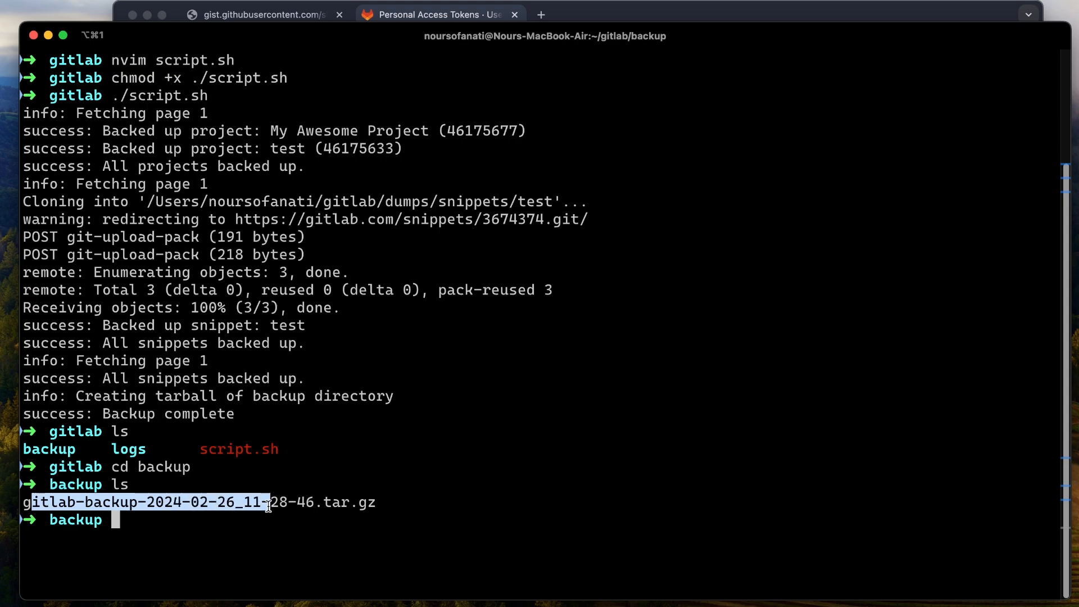
pyautogui.write('v')
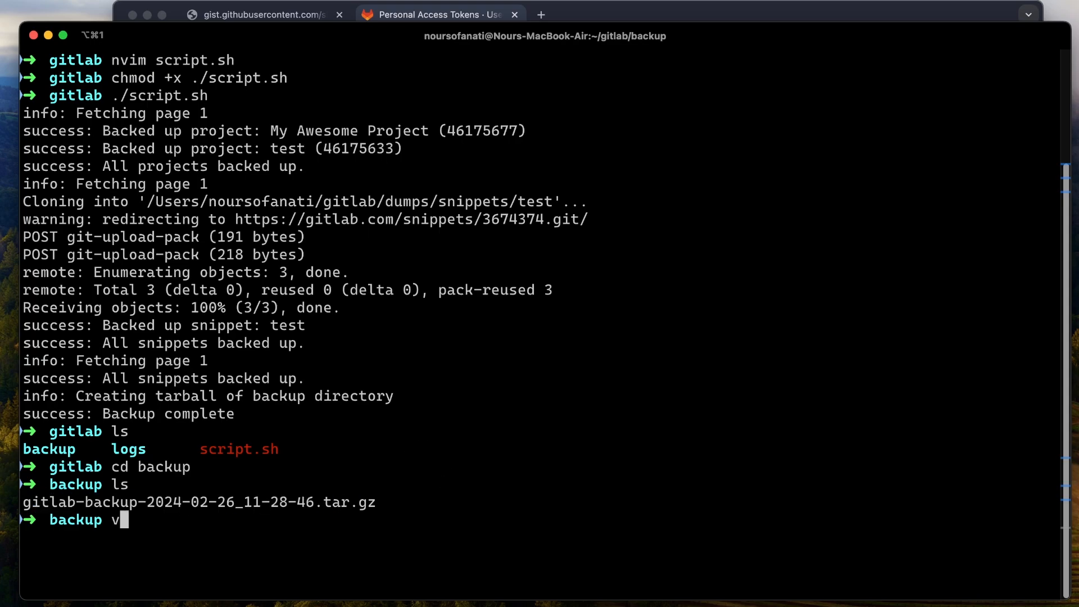
pyautogui.write('im gitlab-backup-2024-02-26_11-28-46.tar.gz')
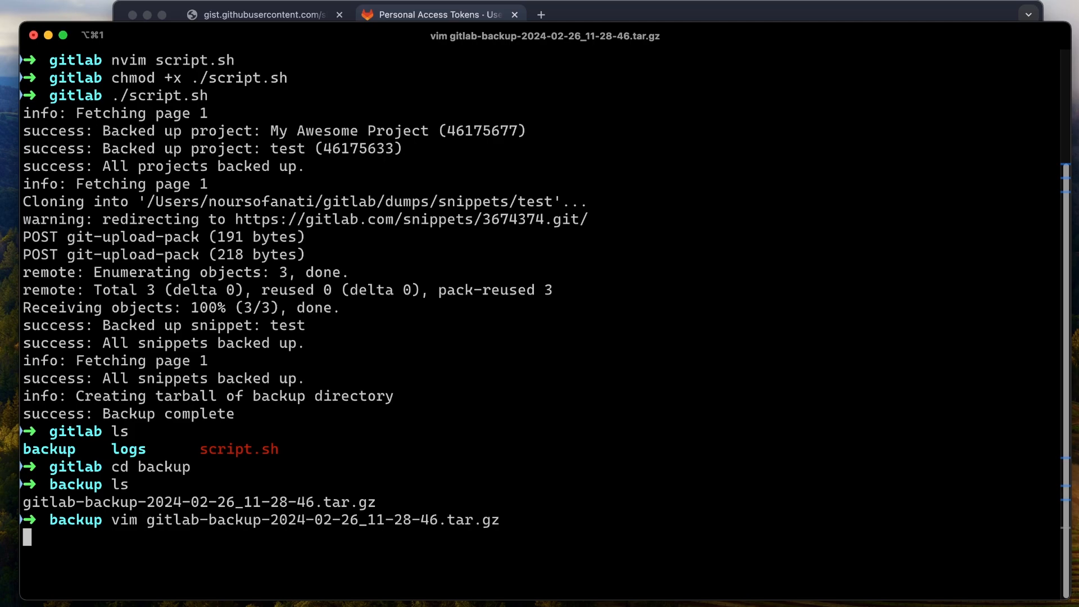
# - Browse the tarball listing: snippets, repositories with hooks, and issue and project JSON exports
pyautogui.press('Return')
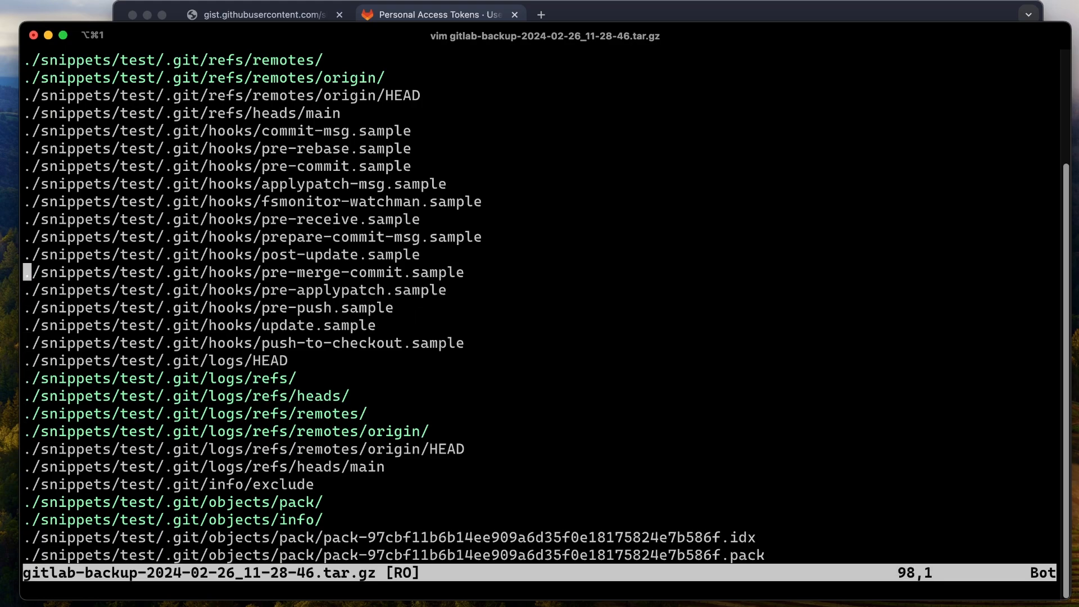
pyautogui.scroll(3)
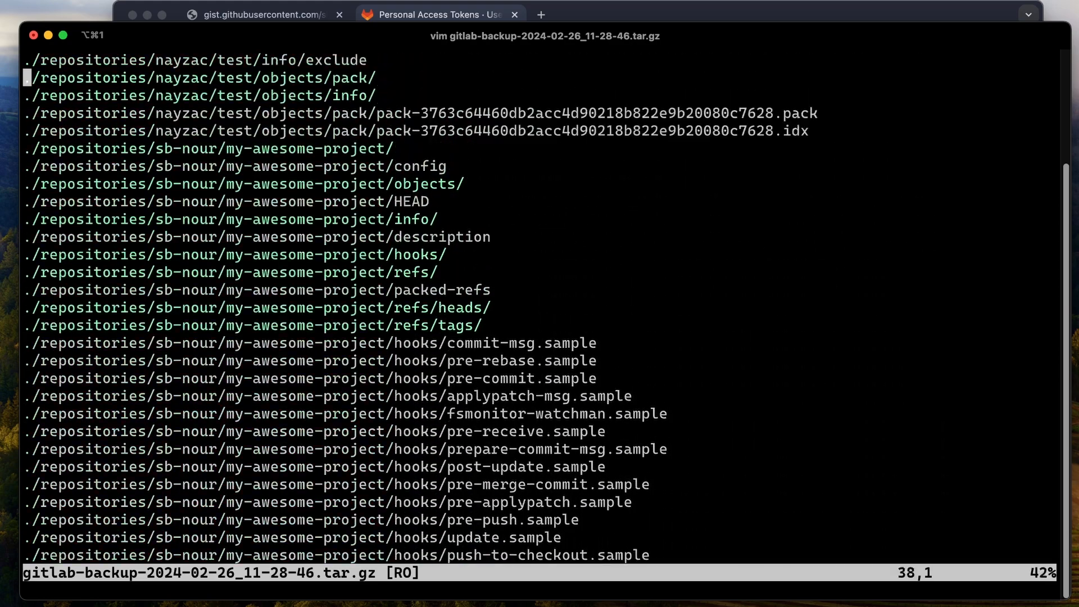
pyautogui.press('gg')
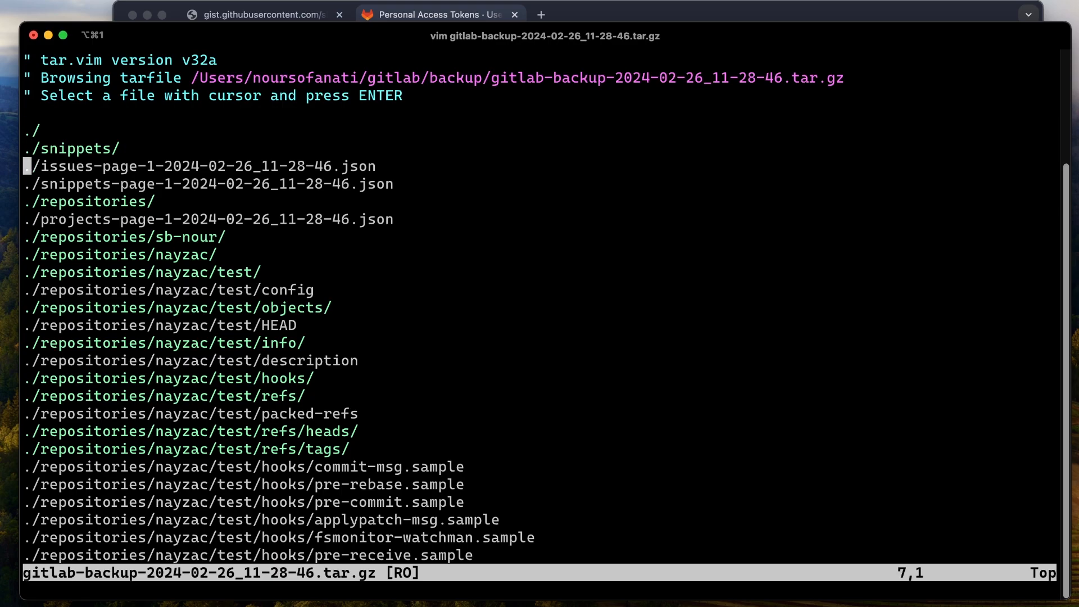
pyautogui.press('j')
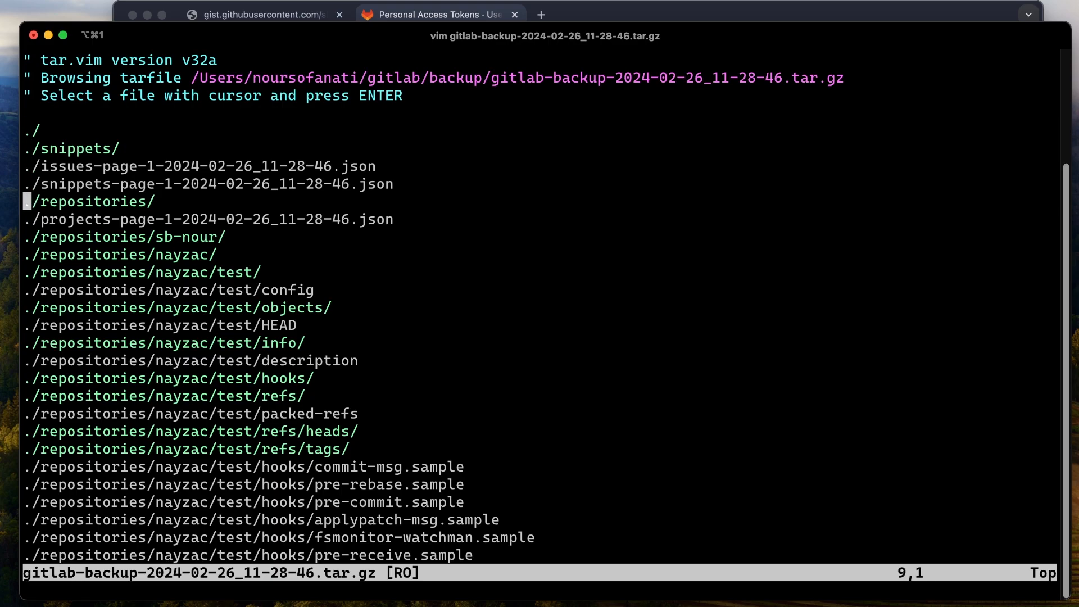
pyautogui.press('j')
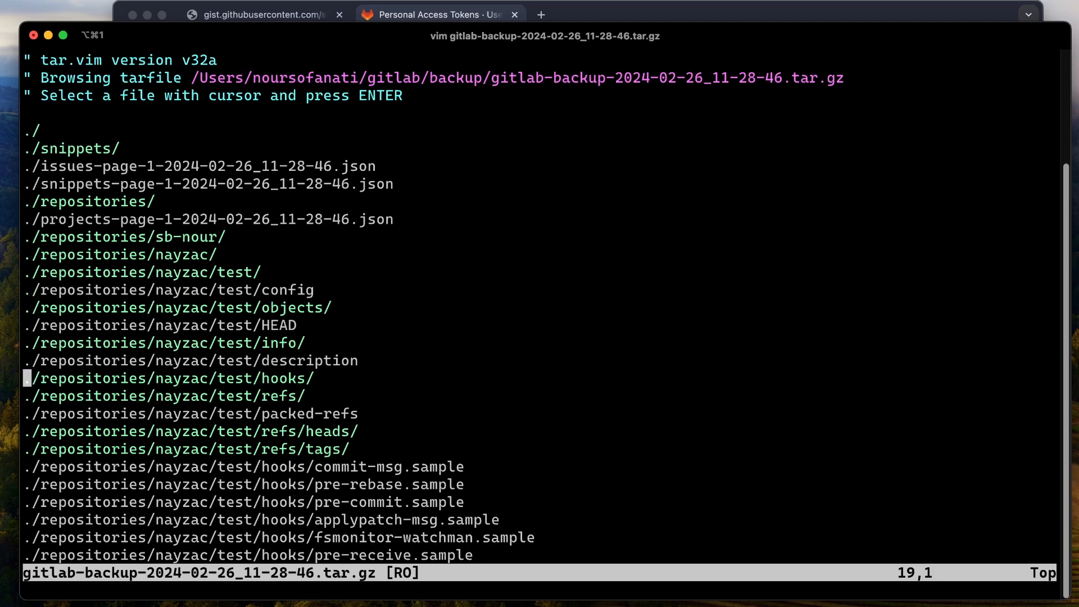
pyautogui.scroll(-3)
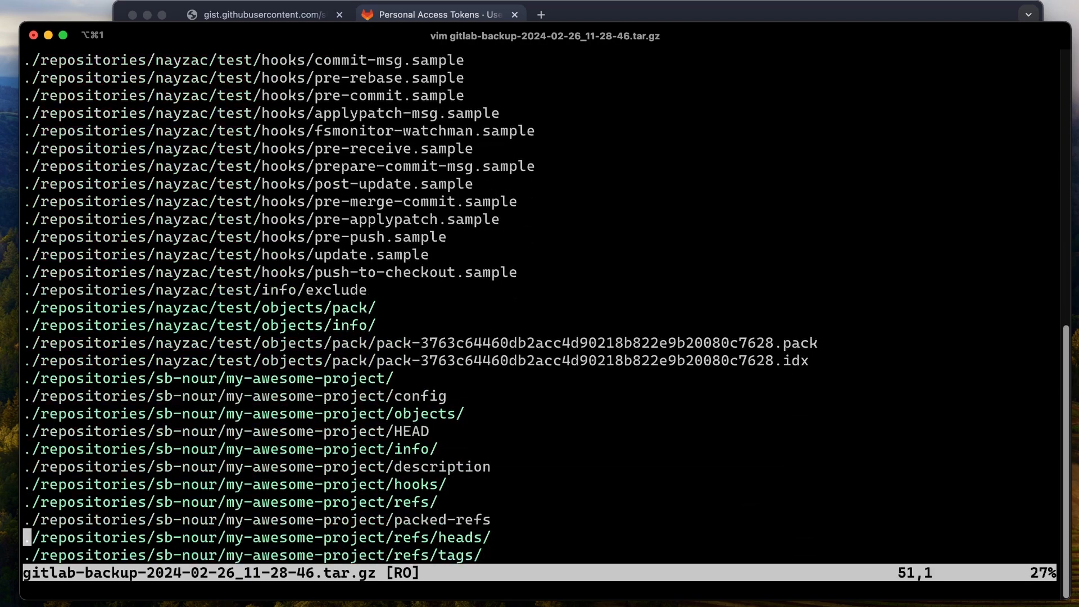
pyautogui.scroll(-3)
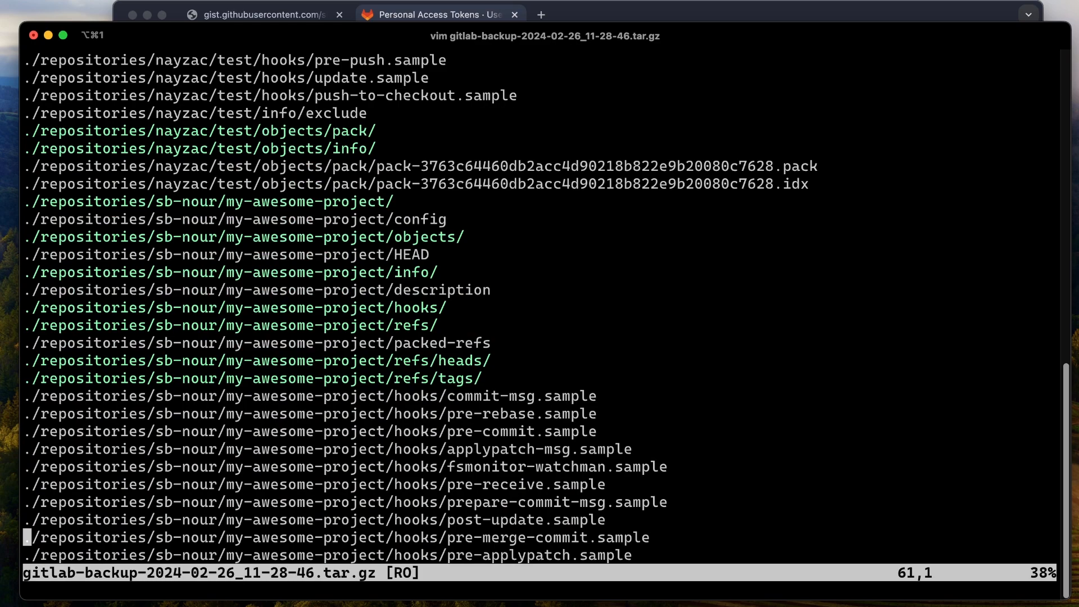